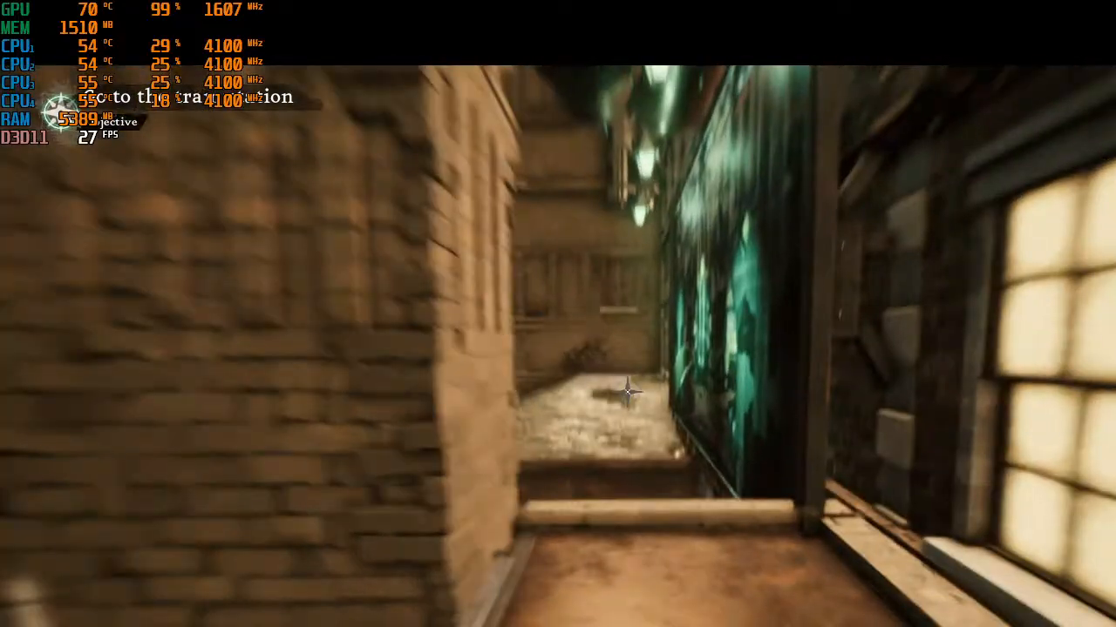
mouse_move(628, 392)
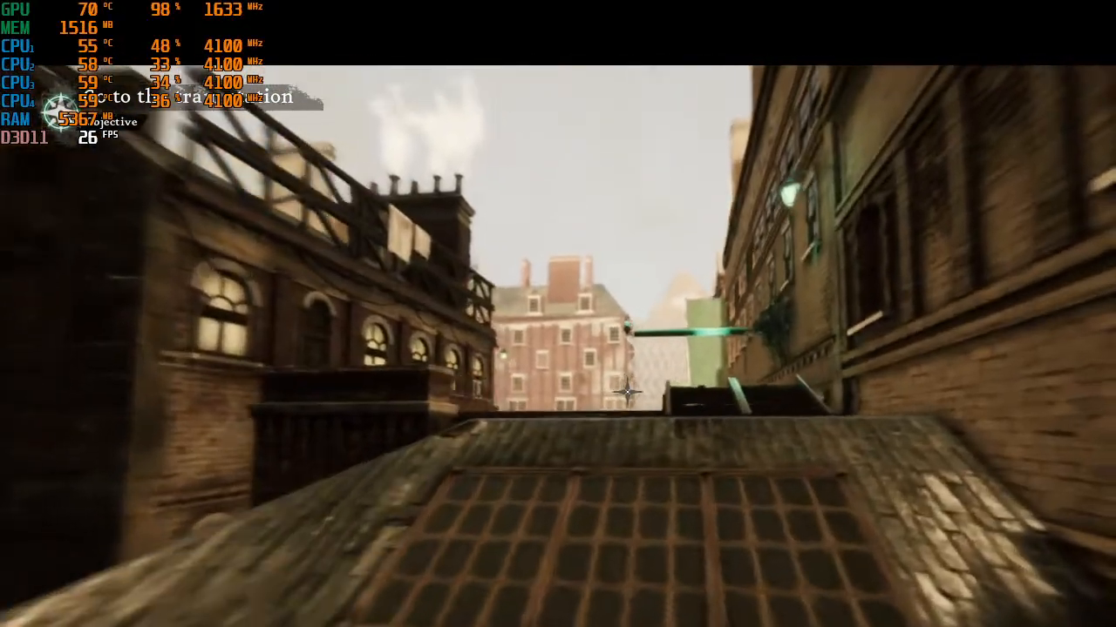